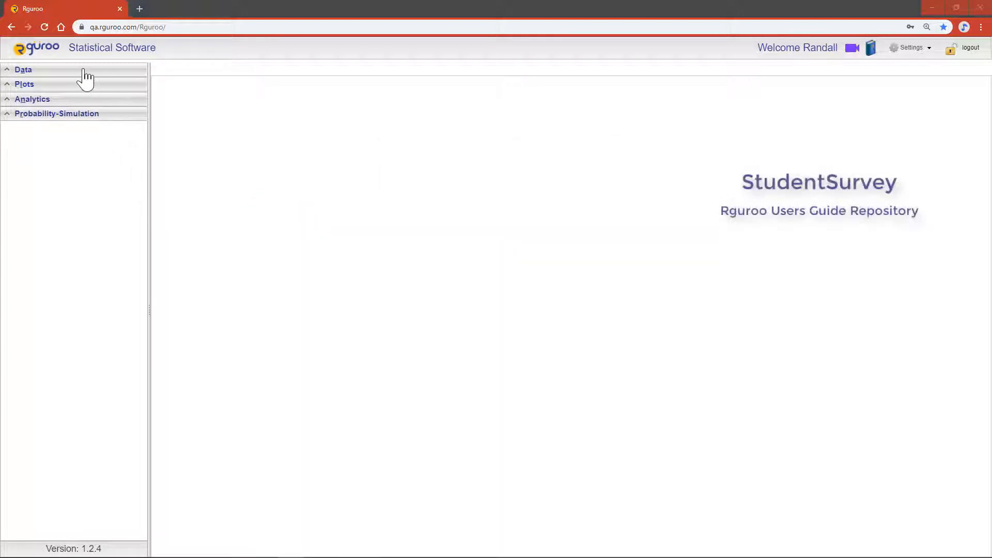
Open the StudentSurvey dataset from the Data panel into its own tab.
click(24, 69)
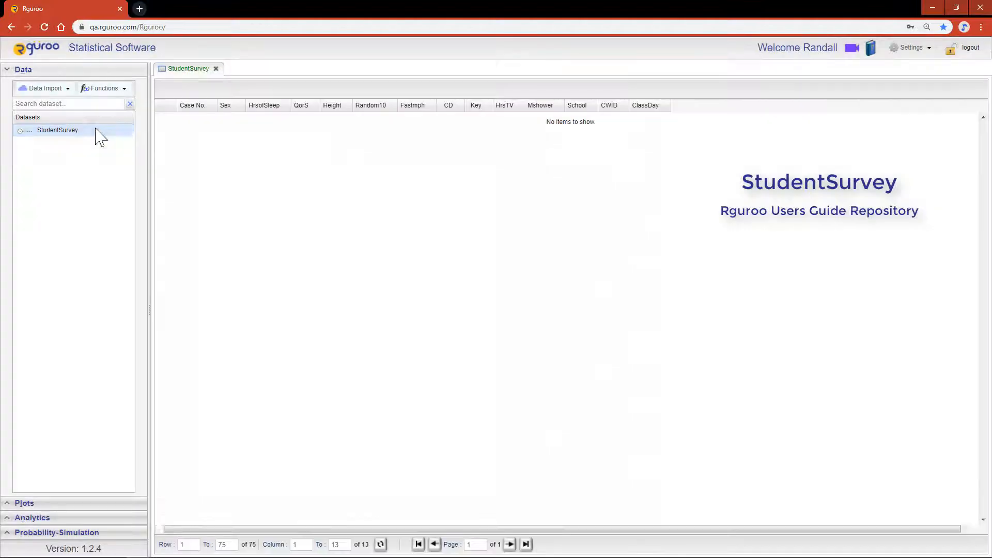
click(57, 130)
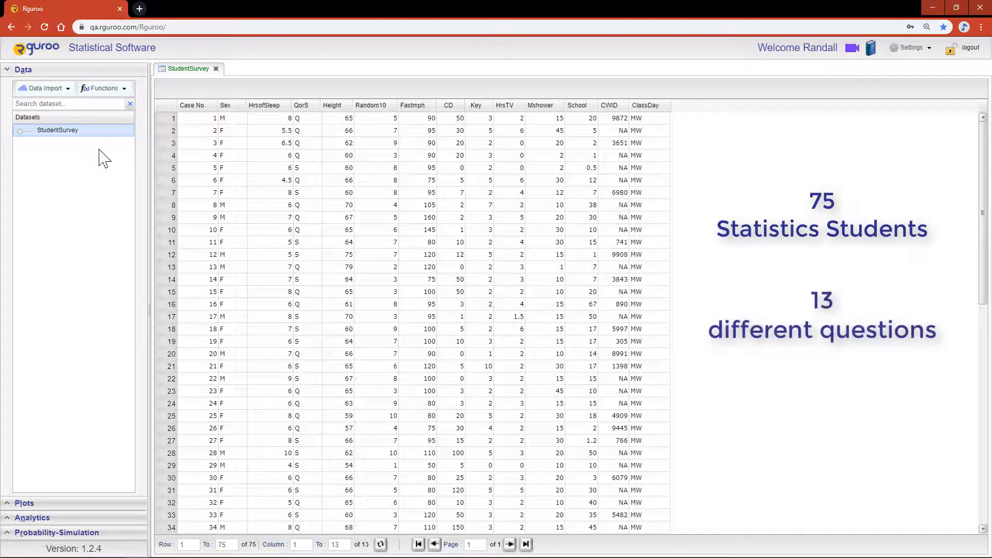
click(372, 105)
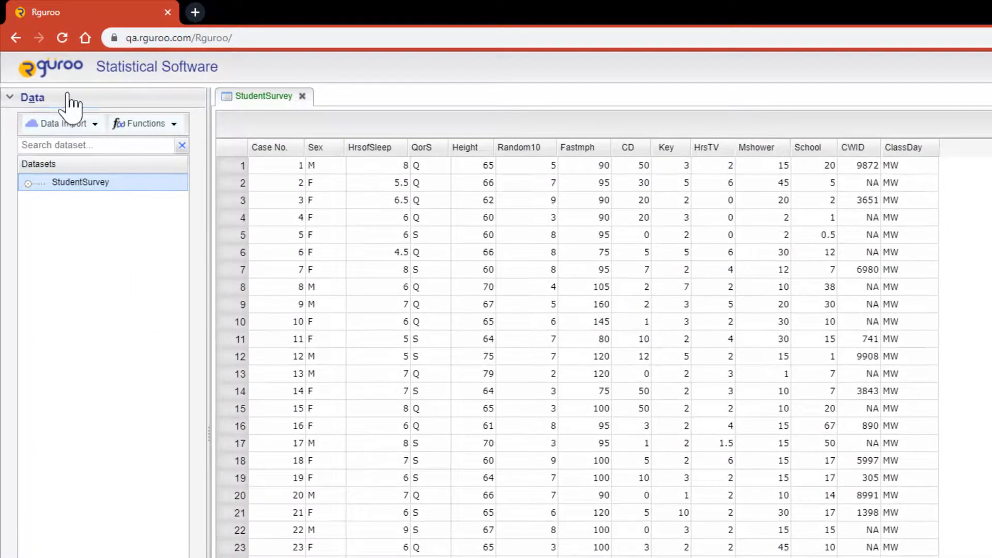
Start a new Dotplot and choose StudentSurvey as its dataset with Random10 selected.
click(34, 118)
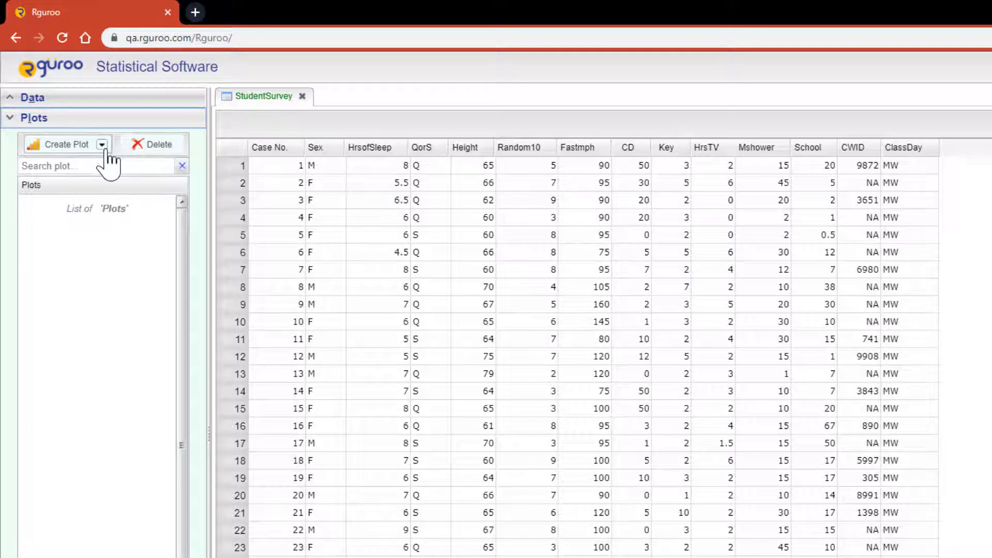
click(100, 145)
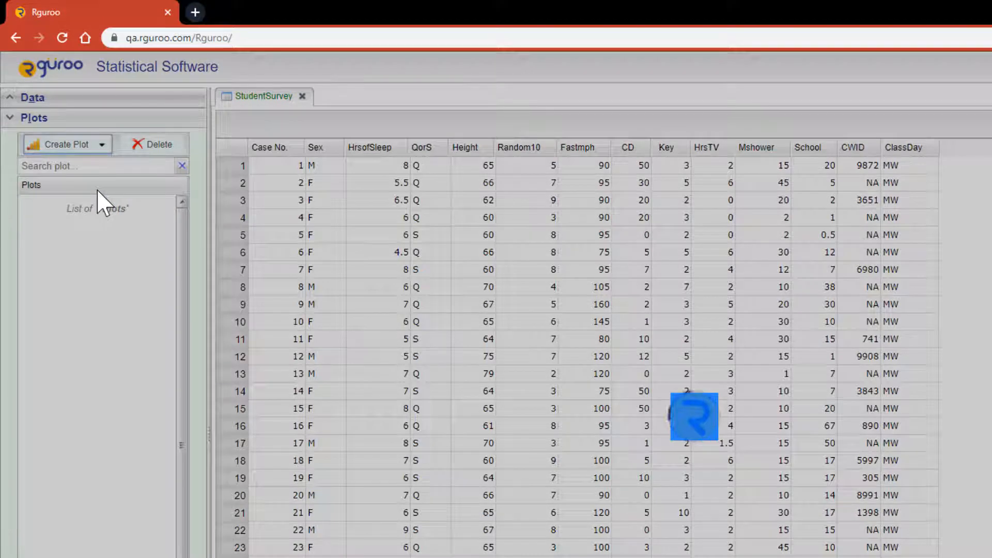
click(68, 145)
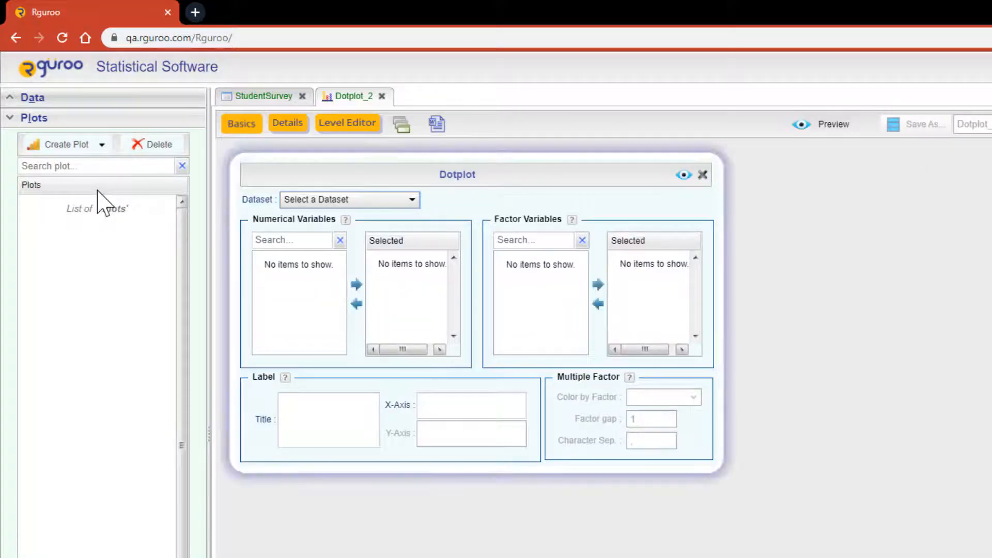
mouse_move(334, 224)
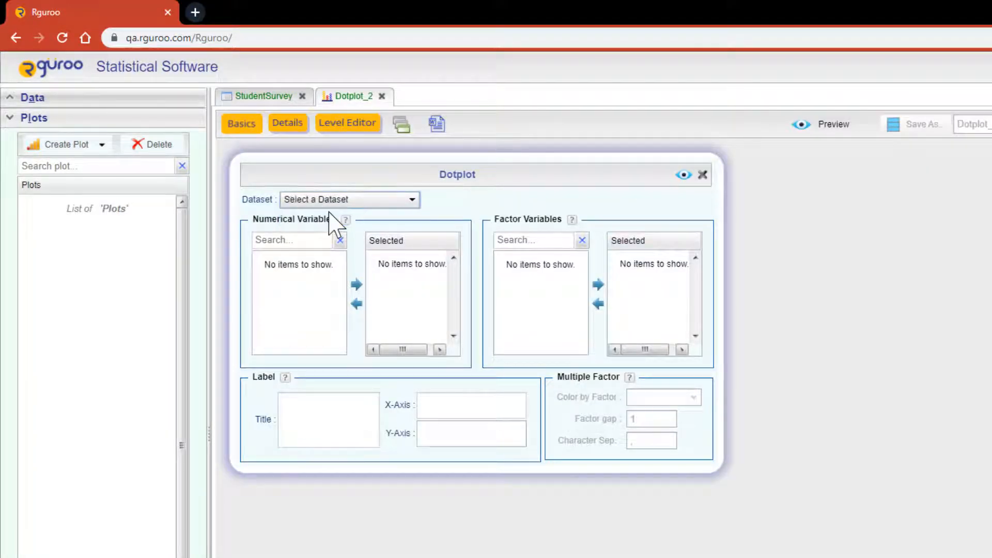
click(348, 200)
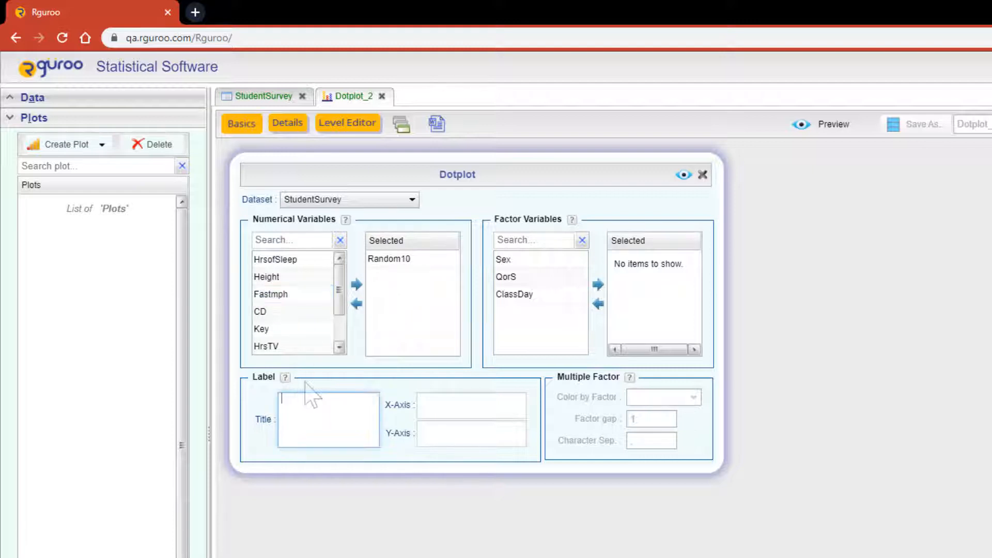
Title it 'Dotplot of Selected Numbers' with x-axis label 'Numbers 1 - 10'.
text(Dotplot of Selected)
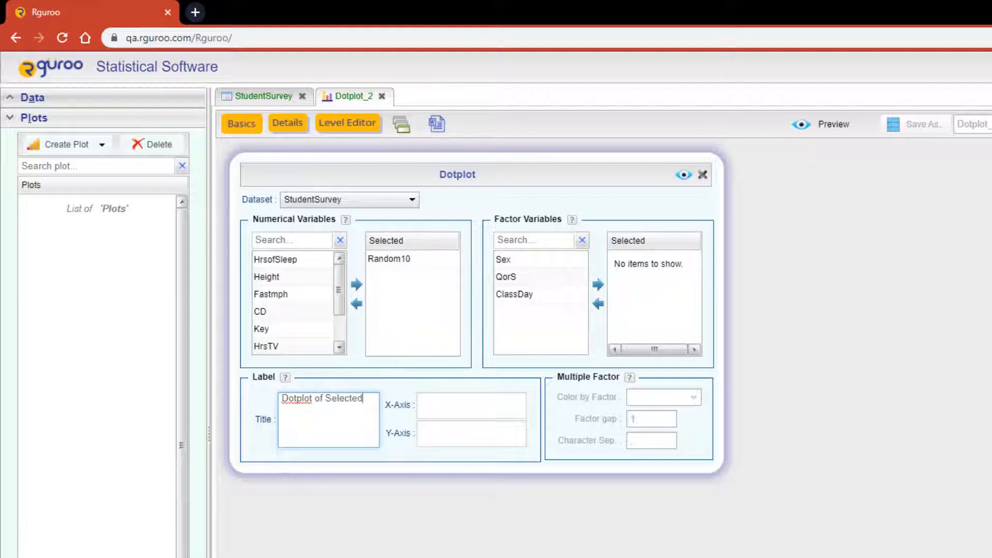
text(Numbers)
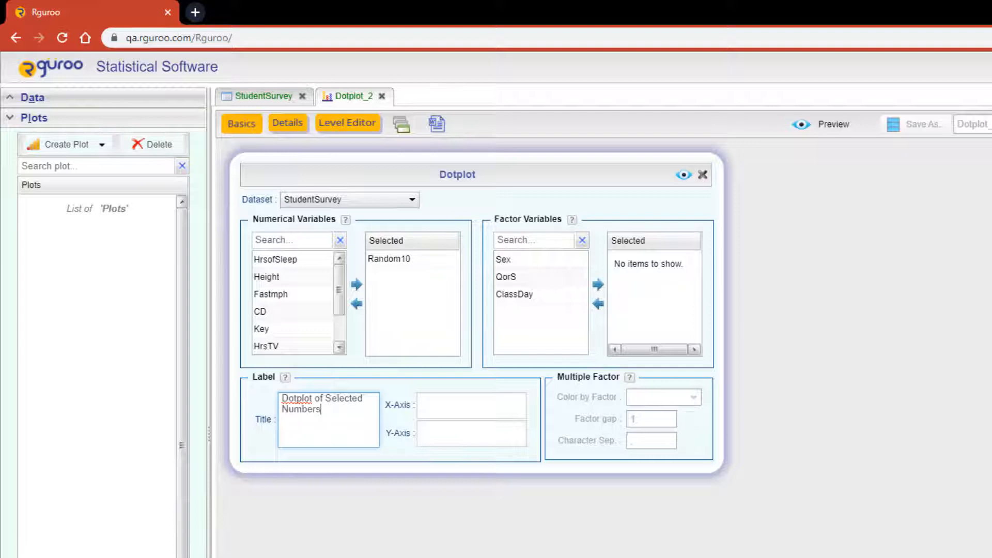
text(Numbers 1 - 10)
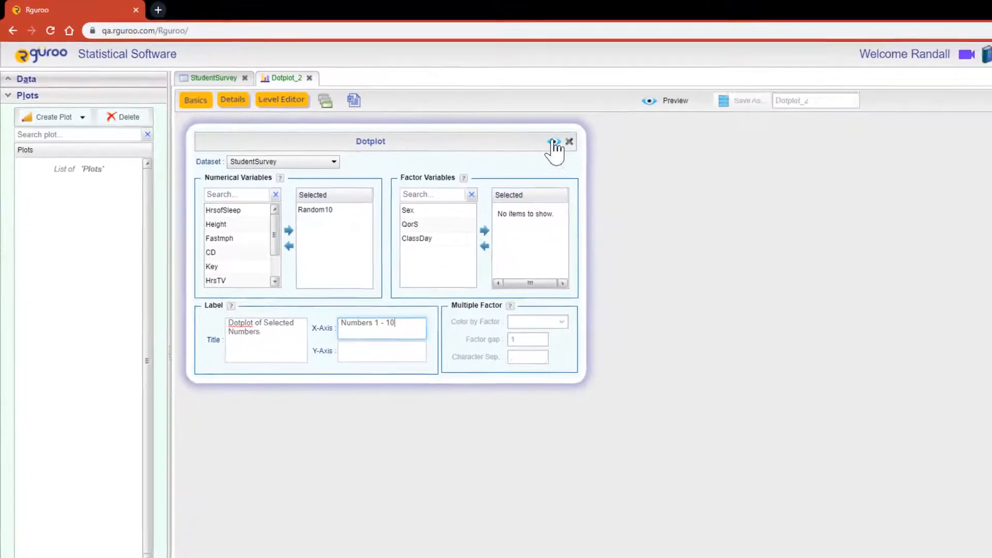
Preview the Random10 dotplot showing counts for values 1 through 10.
click(555, 142)
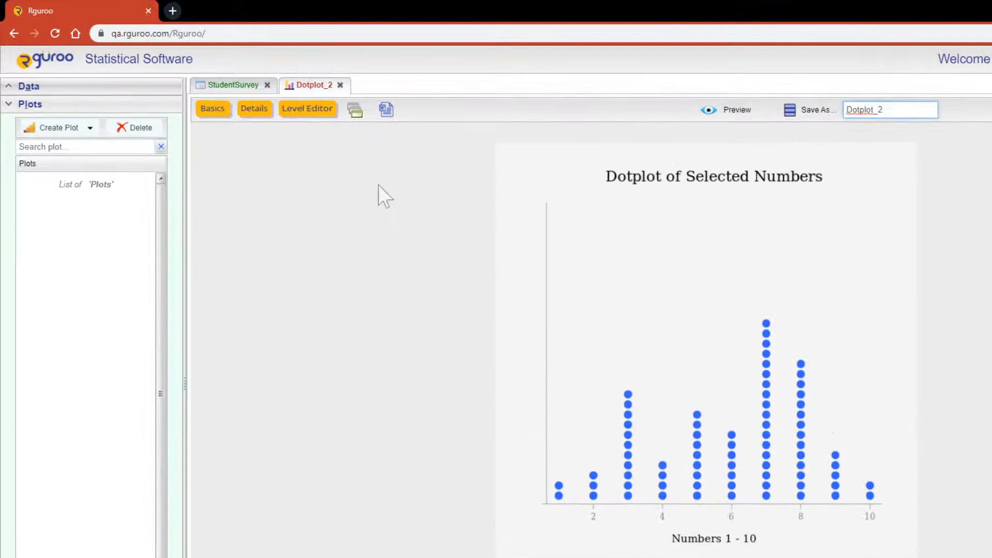
Add Sex as a factor variable and redraw the dotplot with F and M rows.
click(213, 108)
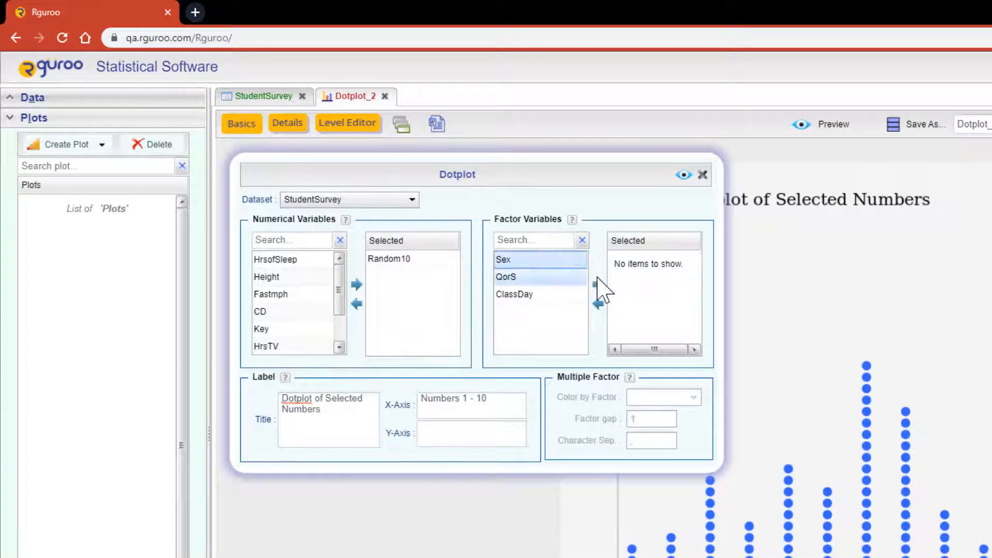
click(598, 284)
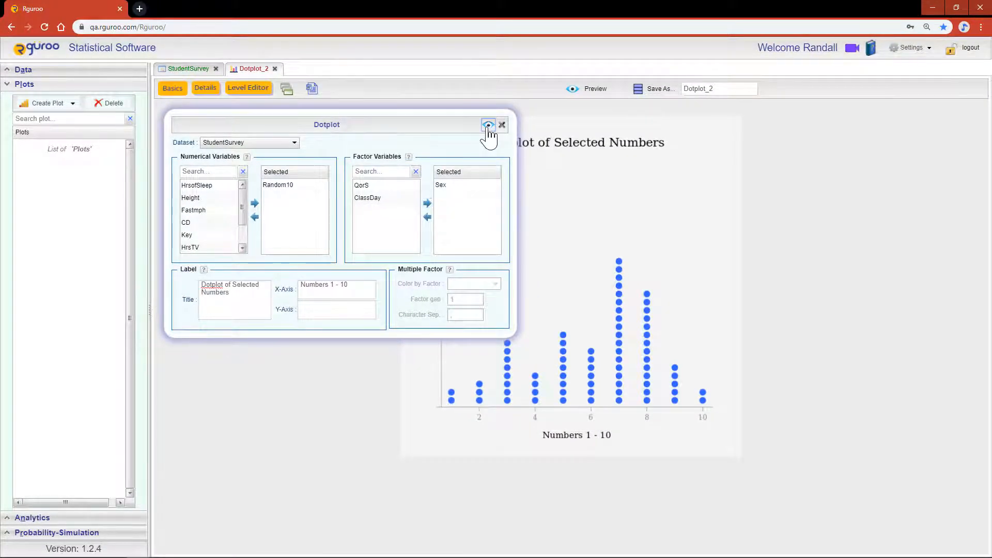
click(488, 125)
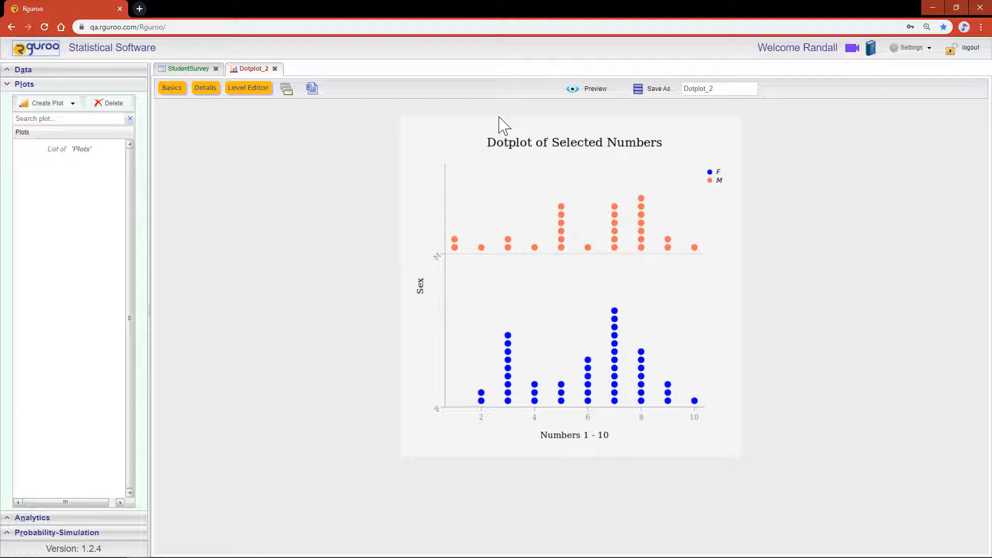
mouse_move(217, 114)
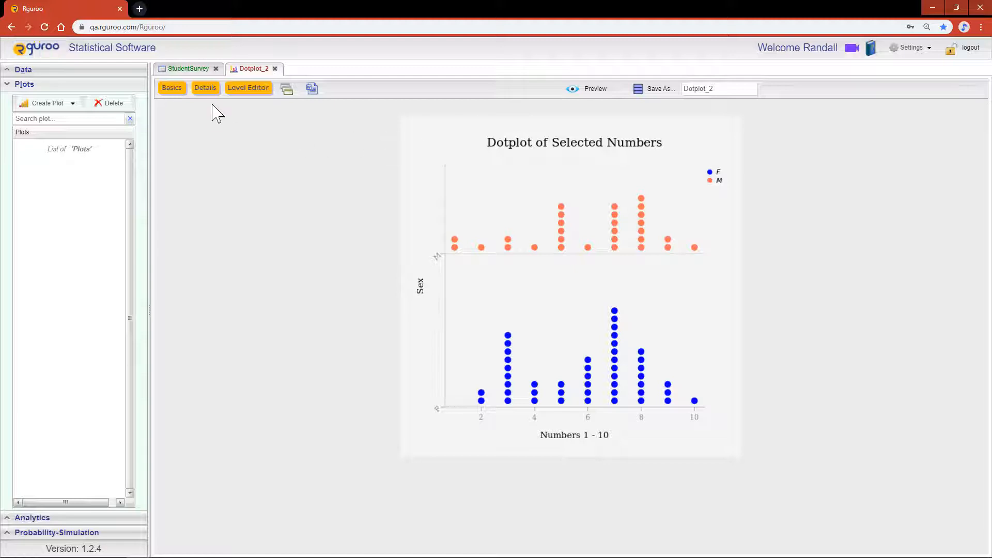
Review Random10 values in the StudentSurvey table, then return to Dotplot_2's Basics settings.
click(189, 68)
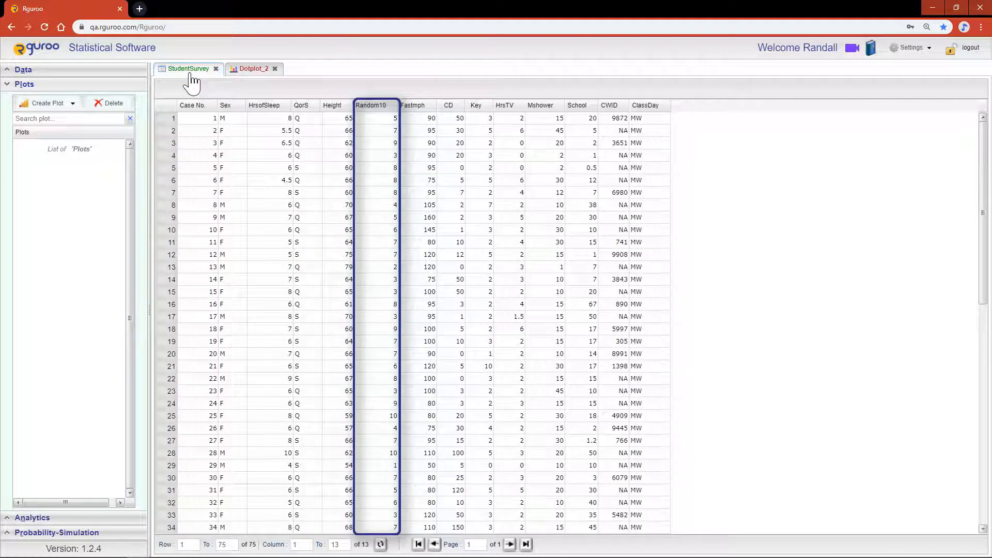
click(225, 105)
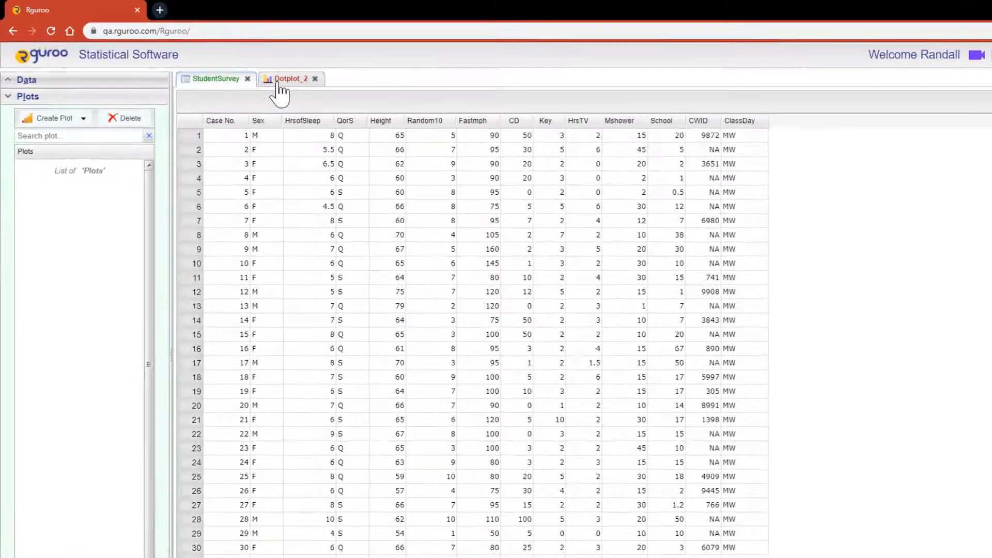
click(289, 79)
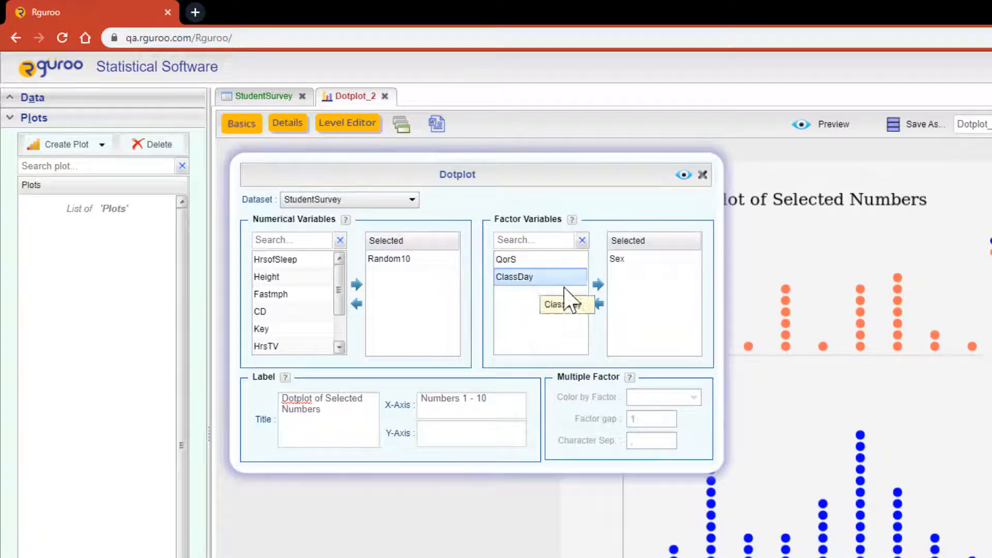
Add ClassDay as a second factor, colour dots by Sex, and bring up the Factor Level Editor.
click(596, 283)
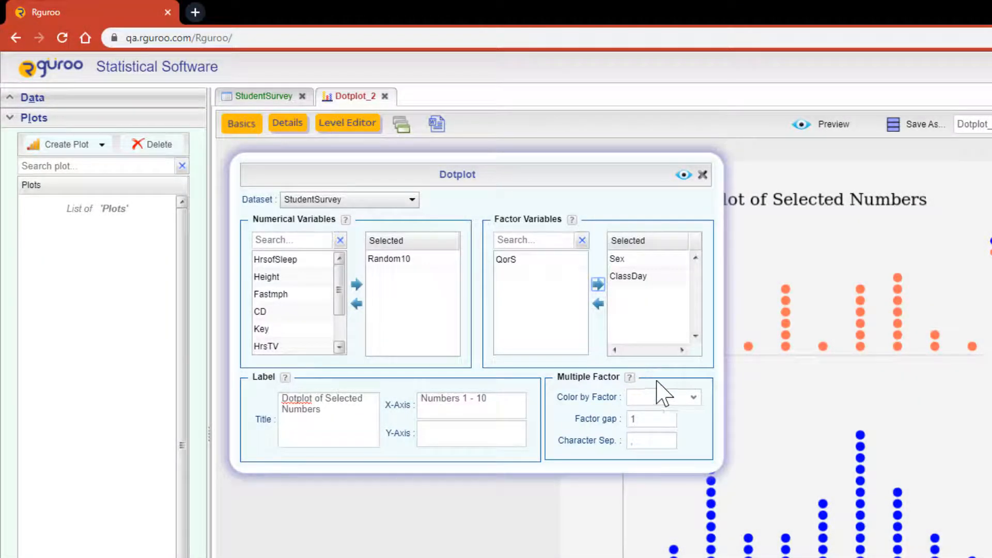
click(662, 397)
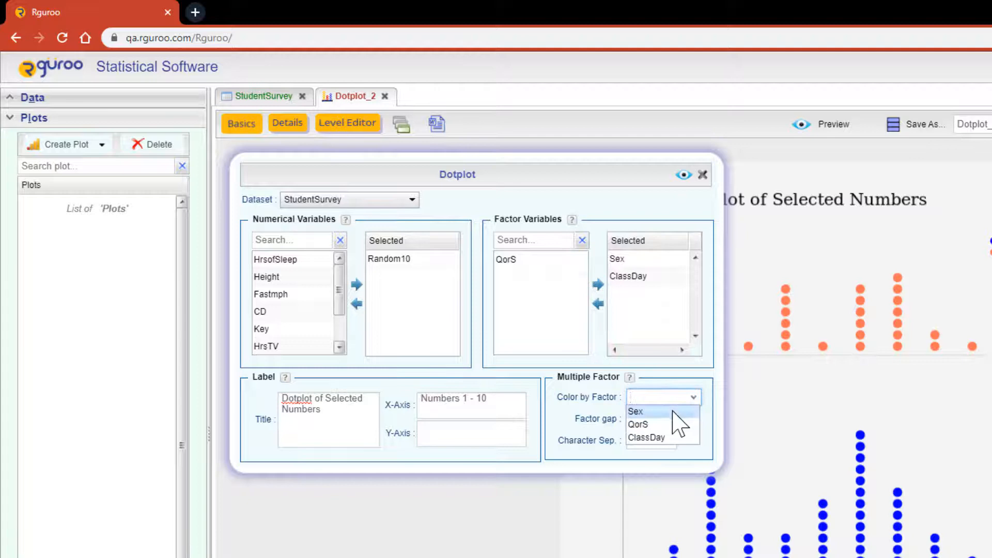
click(636, 411)
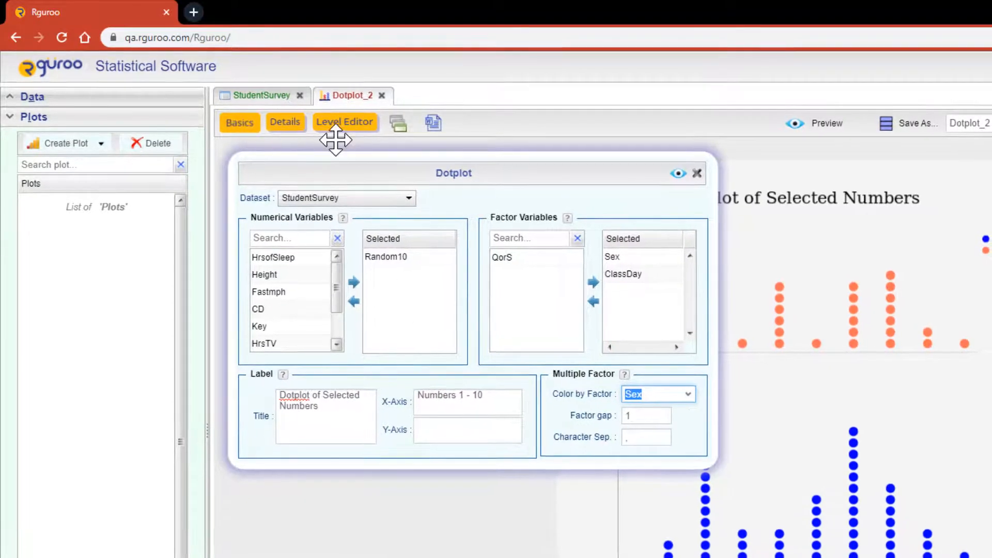
click(345, 122)
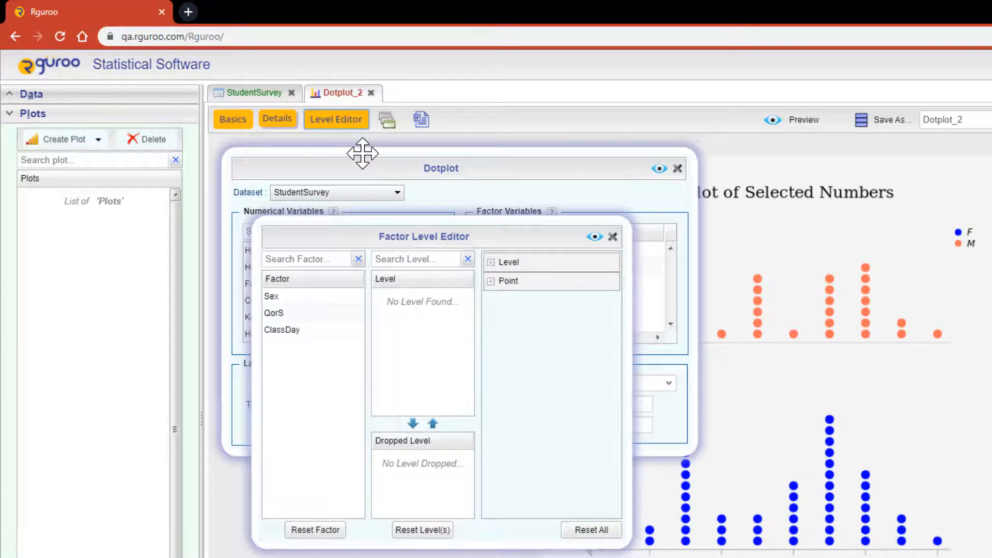
Select level F of Sex and label it Female with colour #0000FF.
click(272, 296)
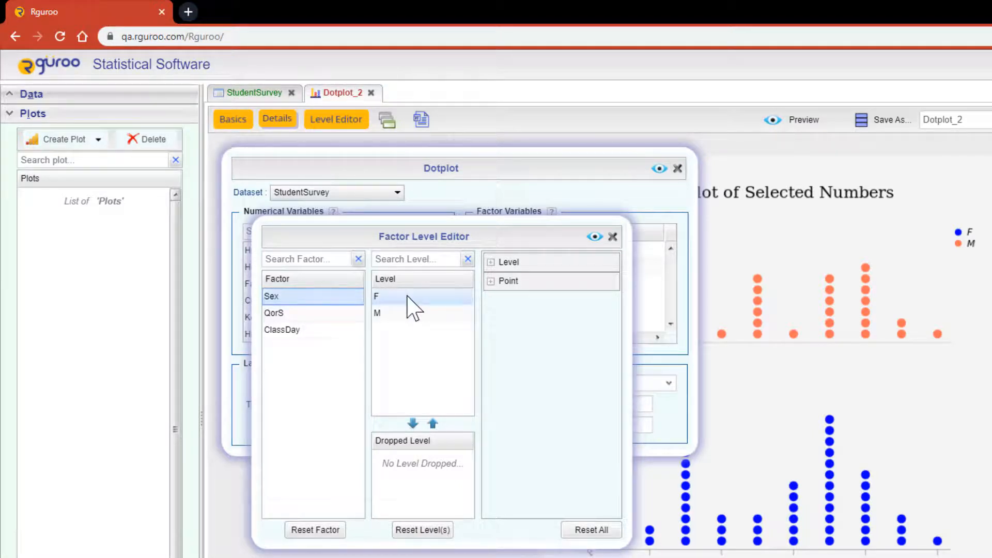
click(377, 296)
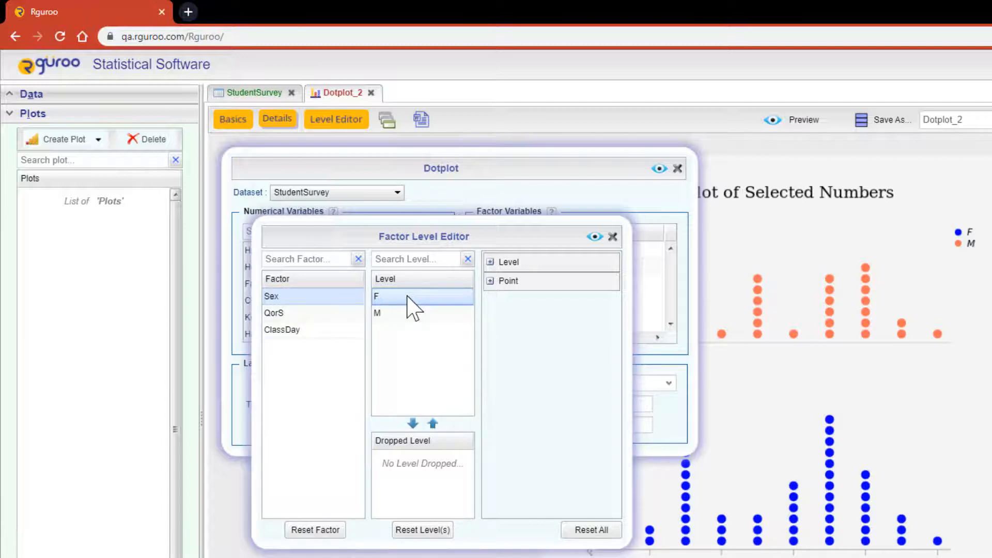
click(490, 262)
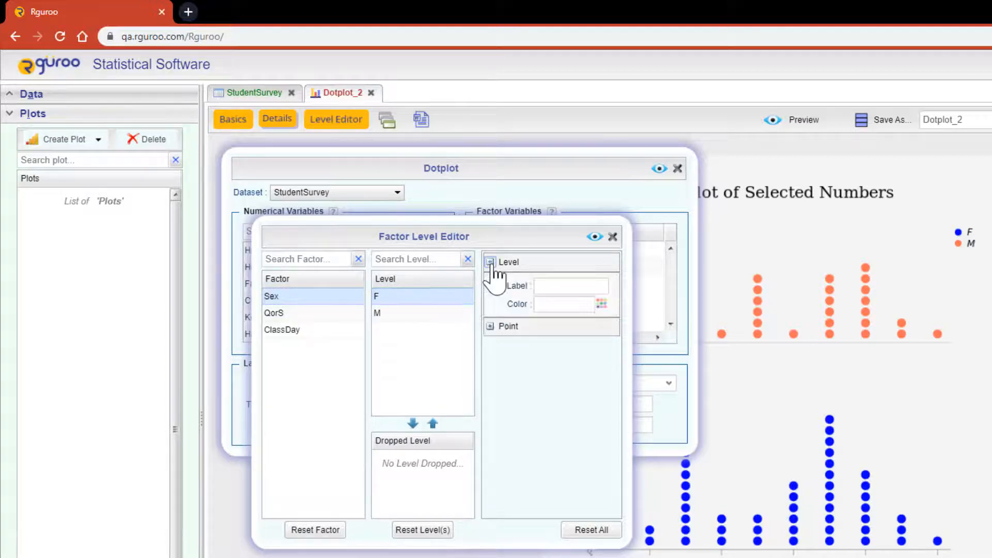
click(490, 326)
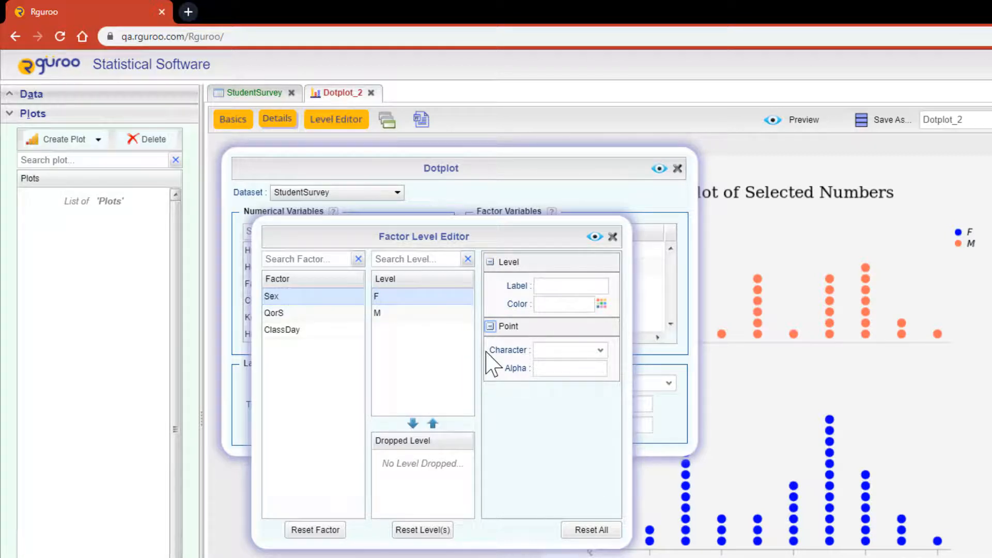
click(572, 285)
text(#0000FF)
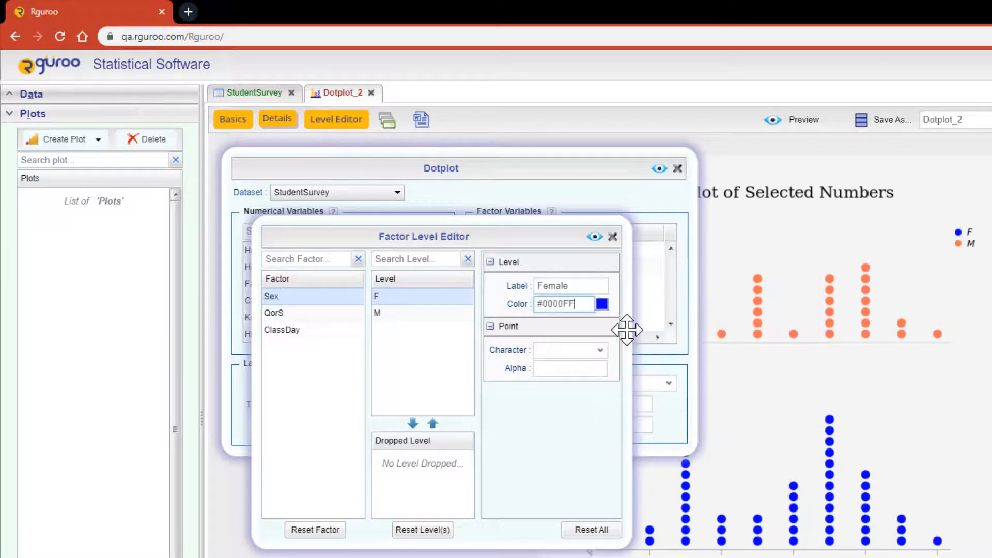
Give level F point character 18 and alpha 0.5.
click(568, 349)
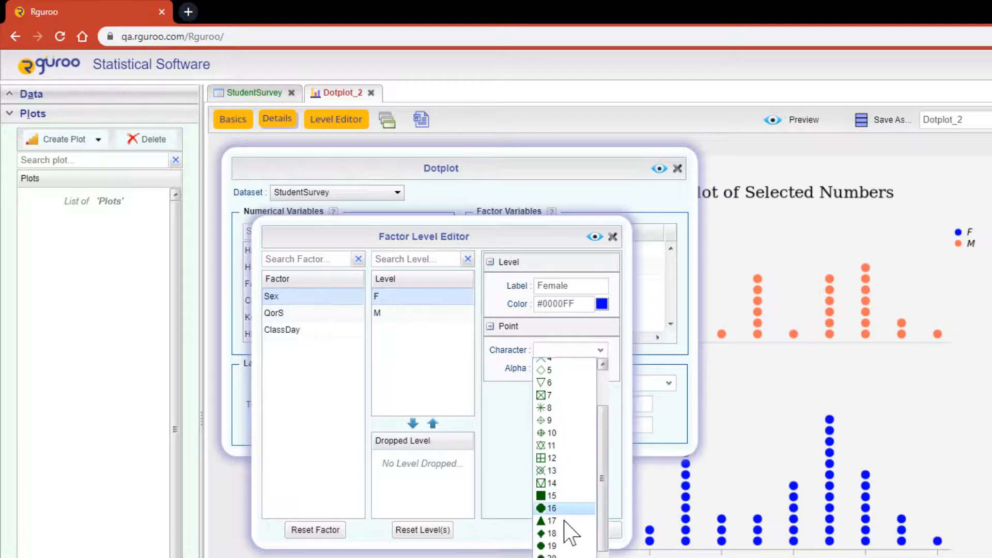
click(549, 534)
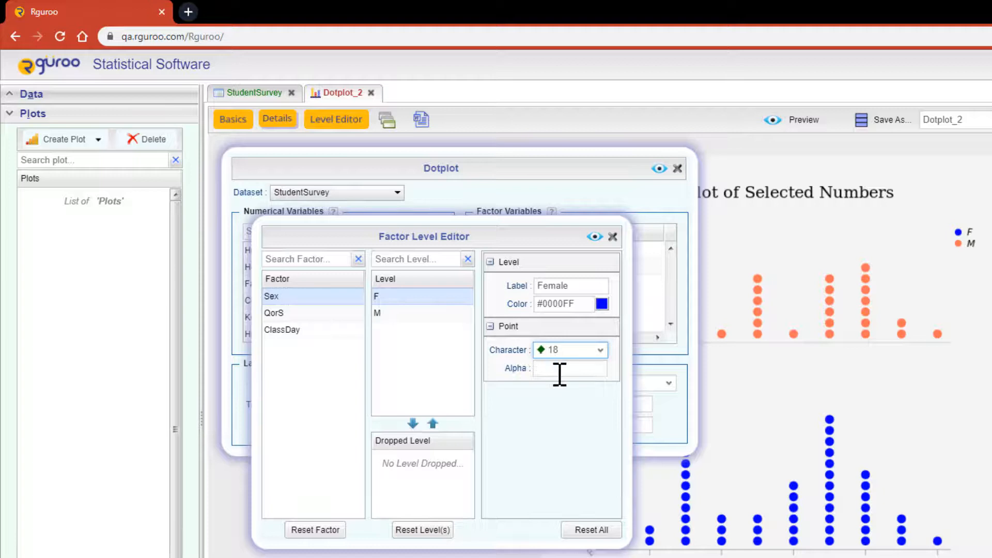
text(0)
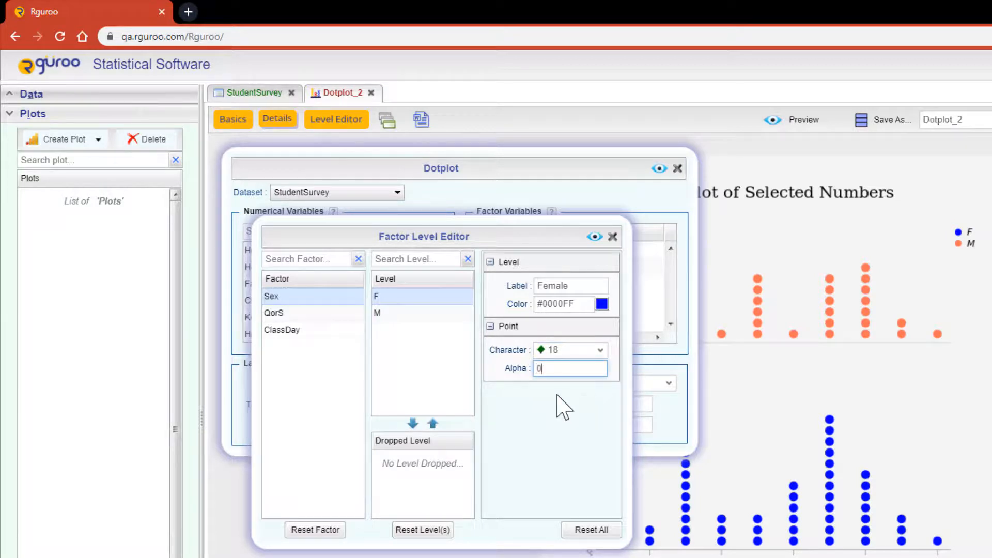
text(.5)
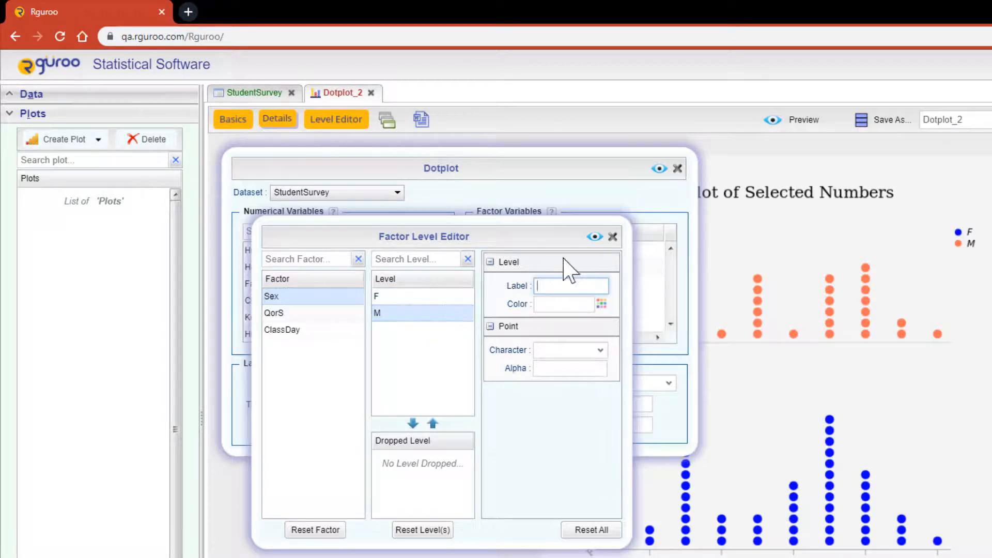
Label level M as Male, try dropping M and restore it among kept levels.
text(Male)
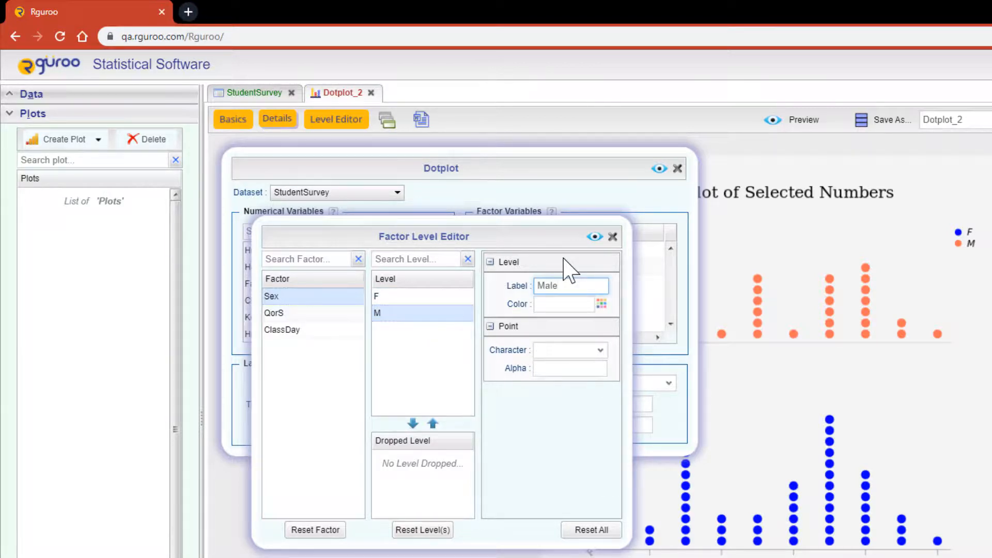
click(570, 285)
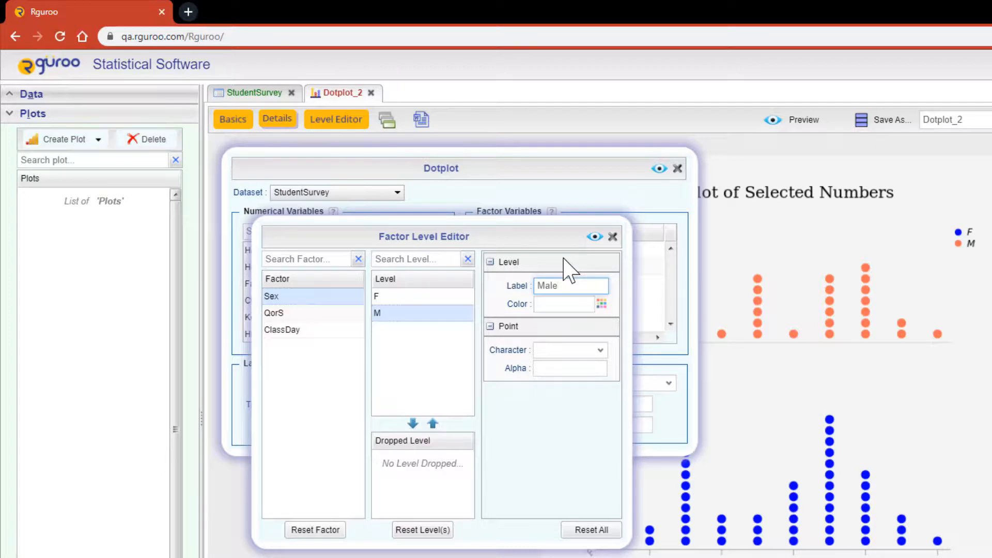
mouse_move(419, 441)
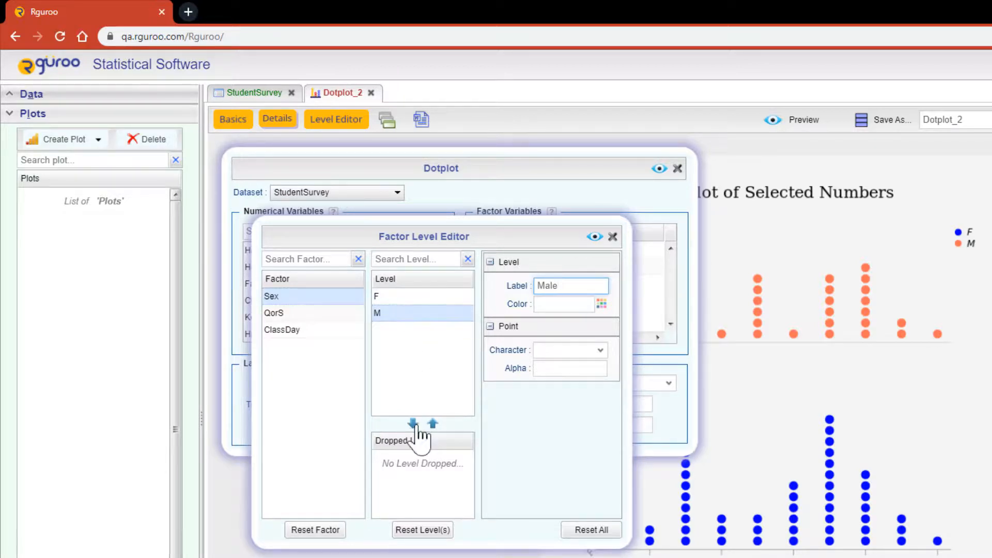
click(412, 423)
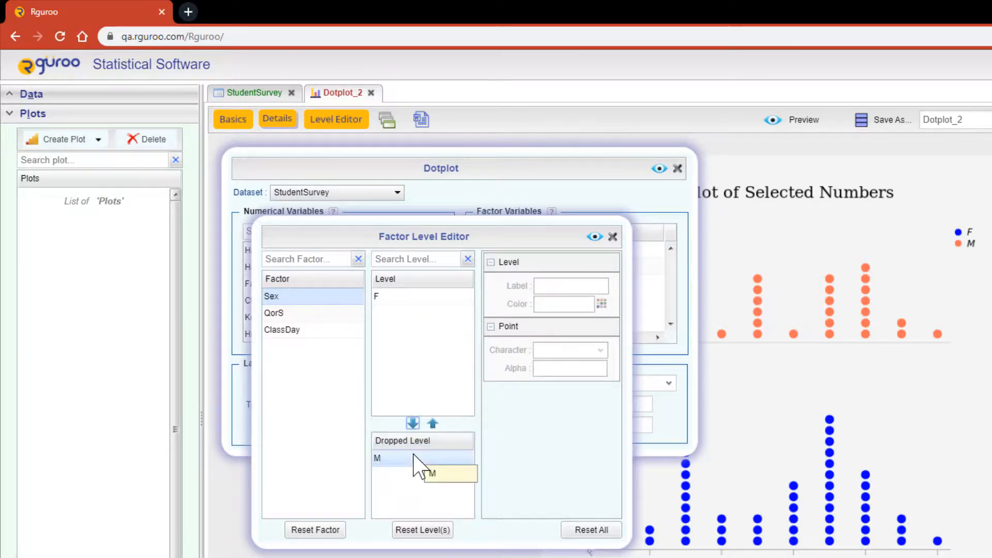
click(433, 424)
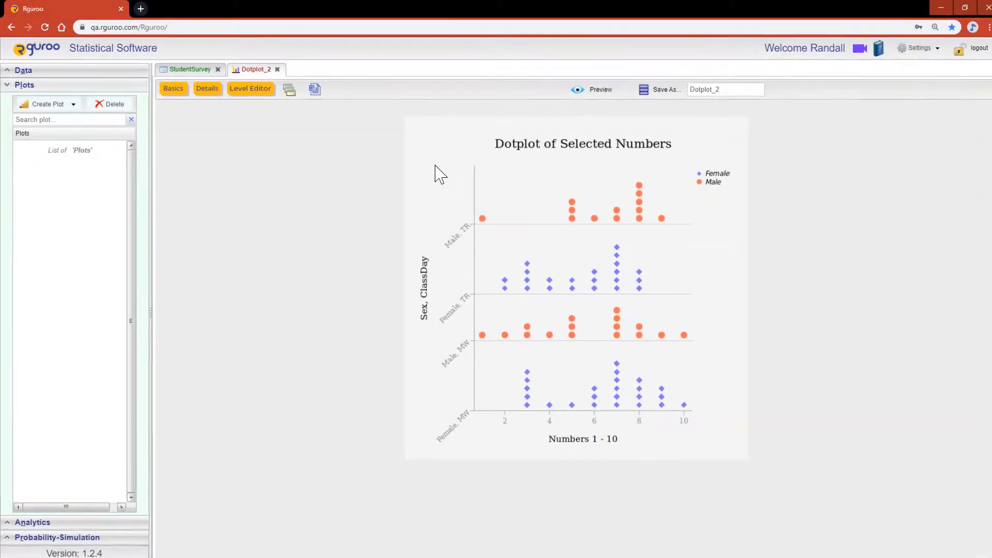
Start a new Dotplot, Dotplot_3, from Create Plot.
click(48, 103)
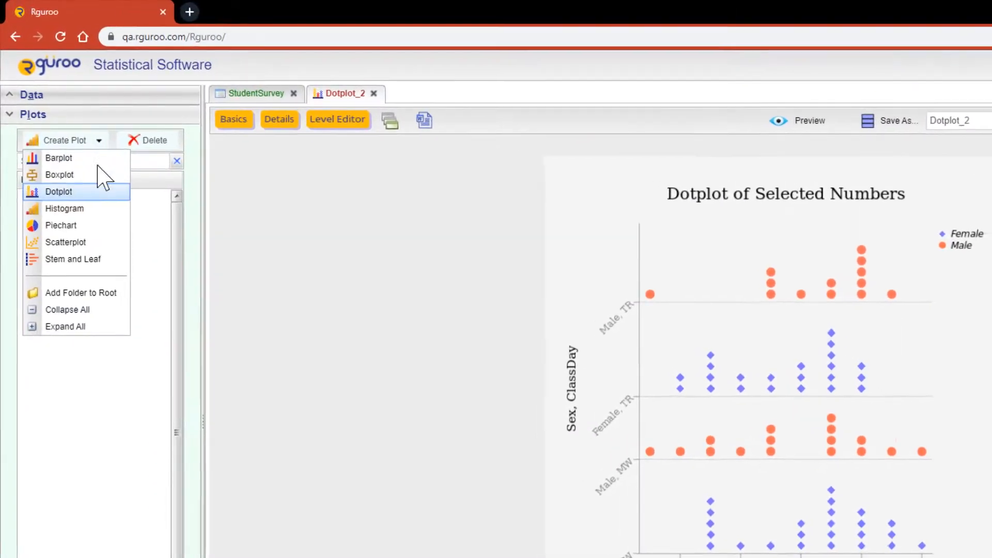
click(58, 191)
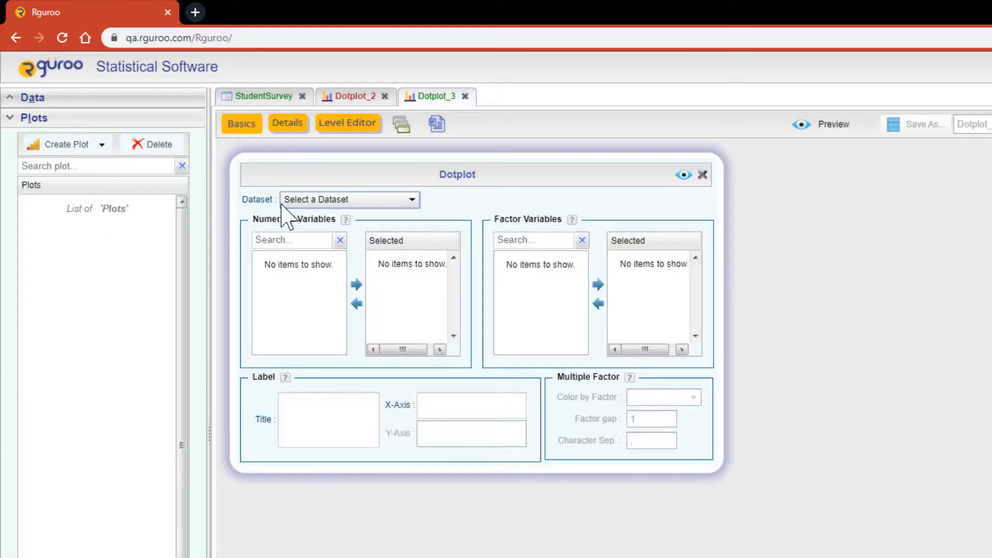
Build Dotplot_3 on StudentSurvey comparing HrsofSleep and HrsTV and preview it.
click(350, 199)
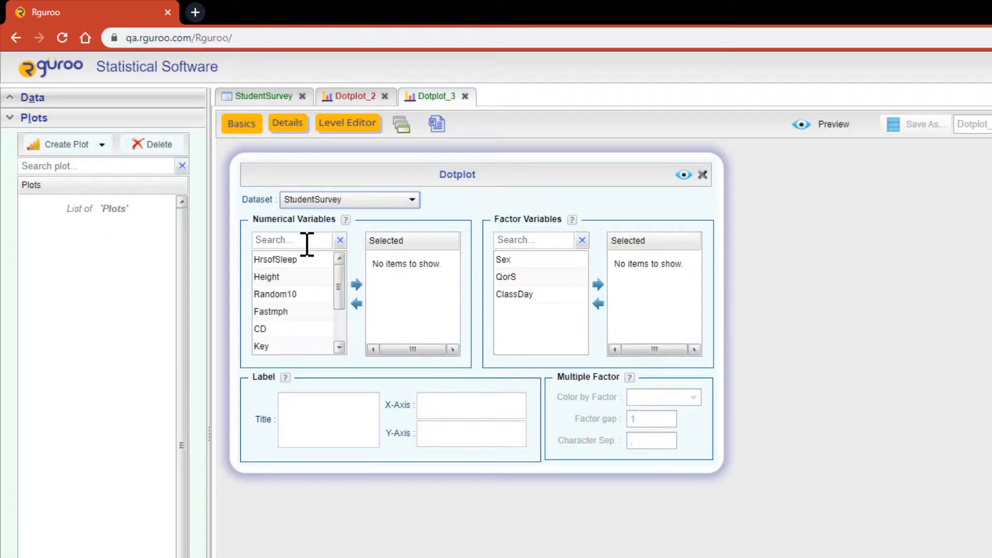
double_click(275, 259)
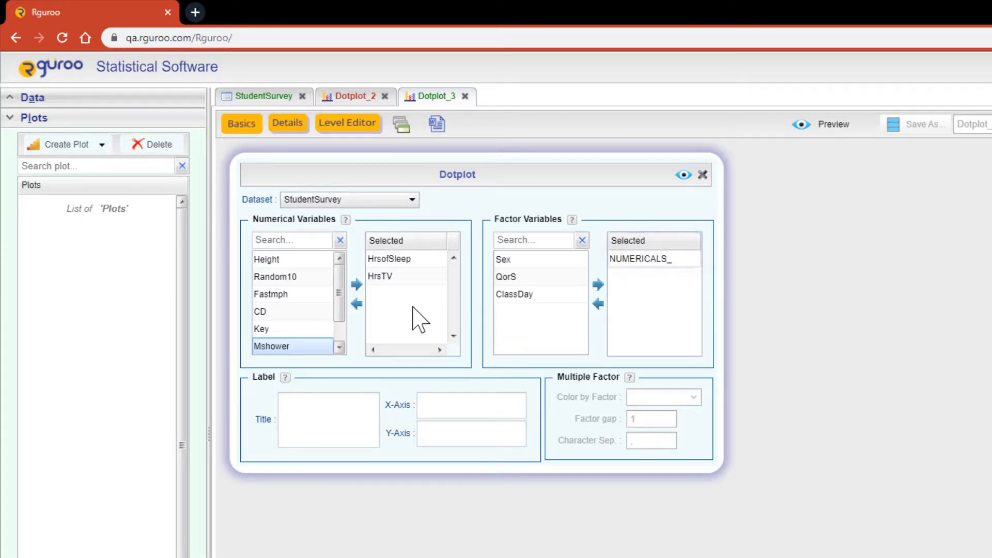
click(683, 174)
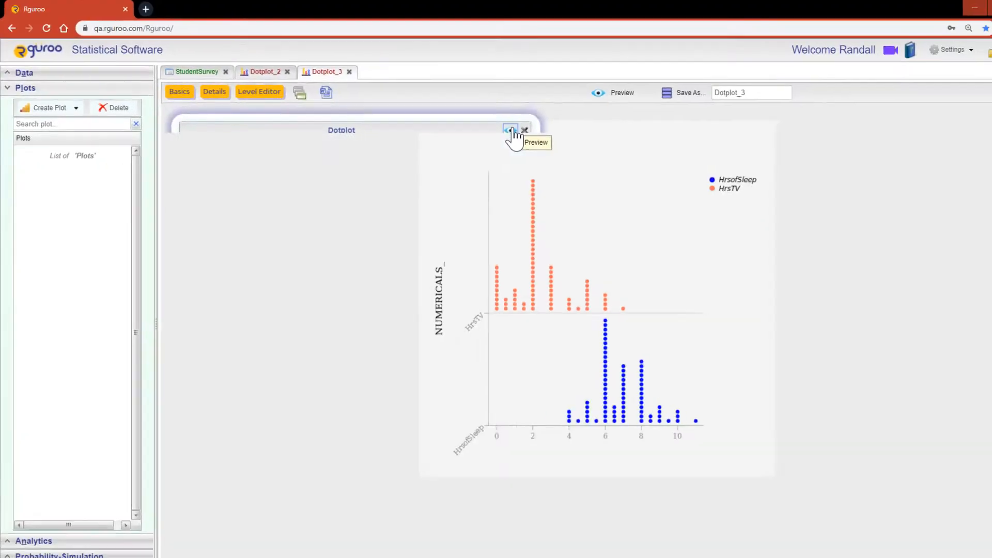